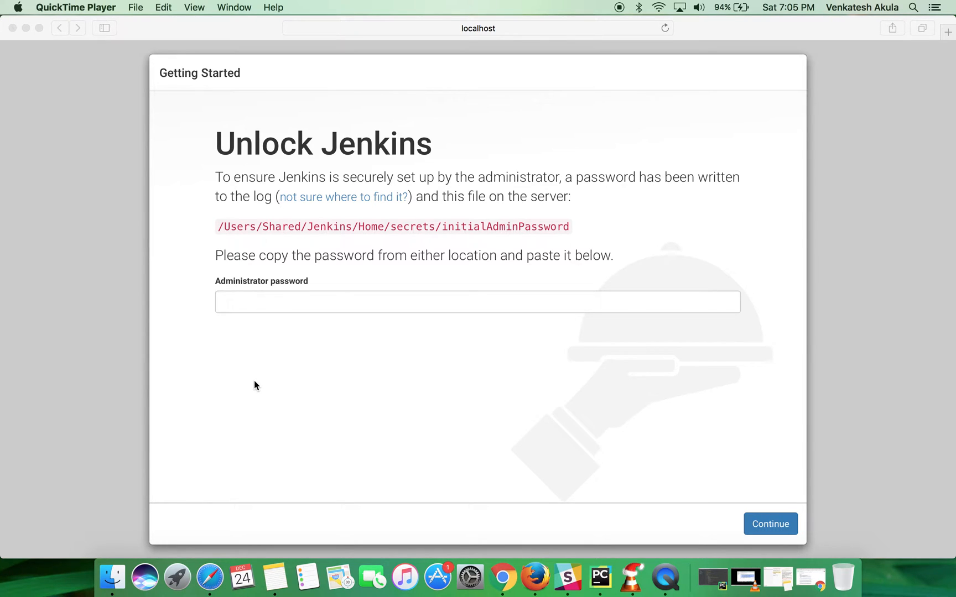
mouse_move(323, 308)
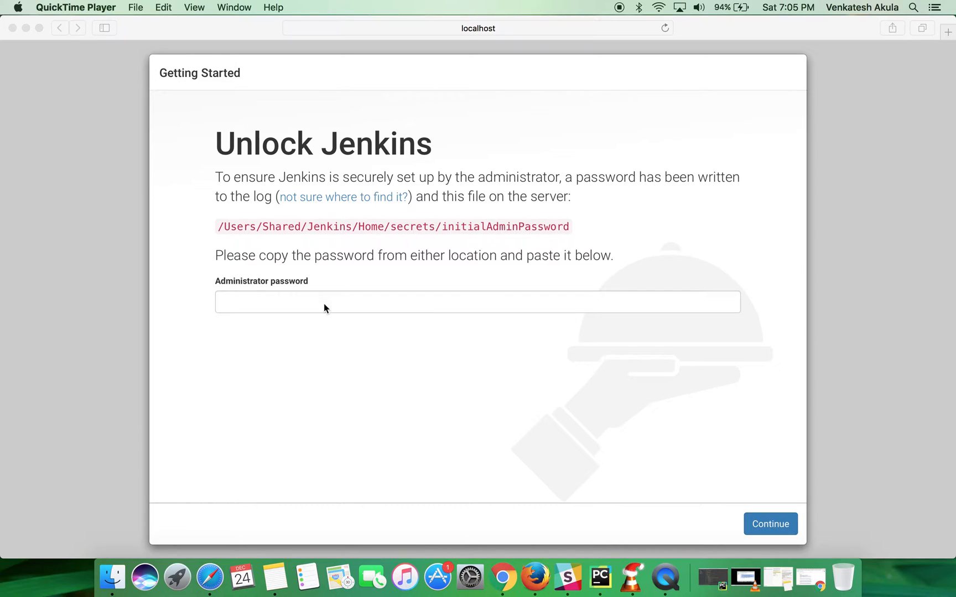
Focus the Administrator password field on Safari's Unlock Jenkins page
click(477, 303)
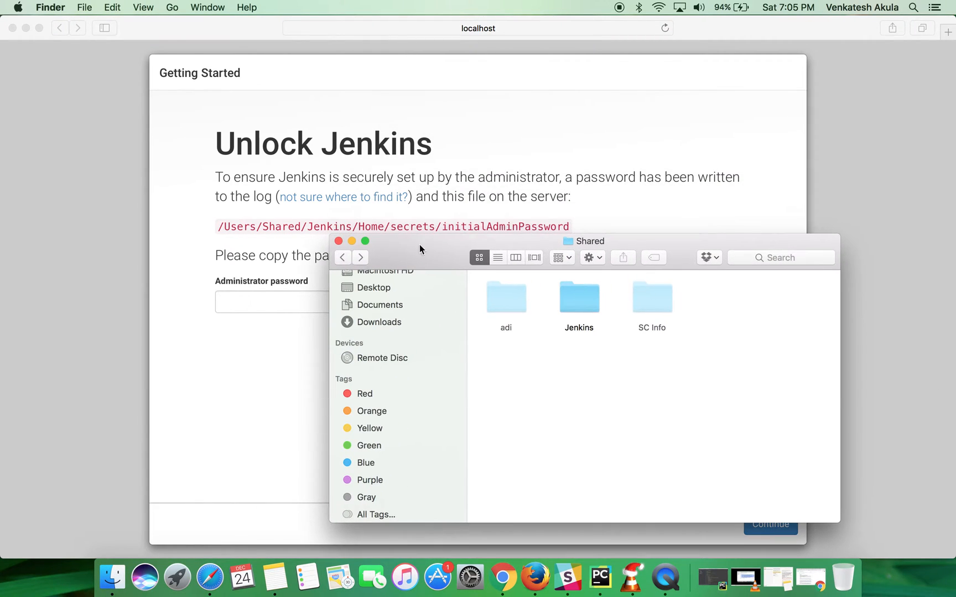
mouse_move(588, 251)
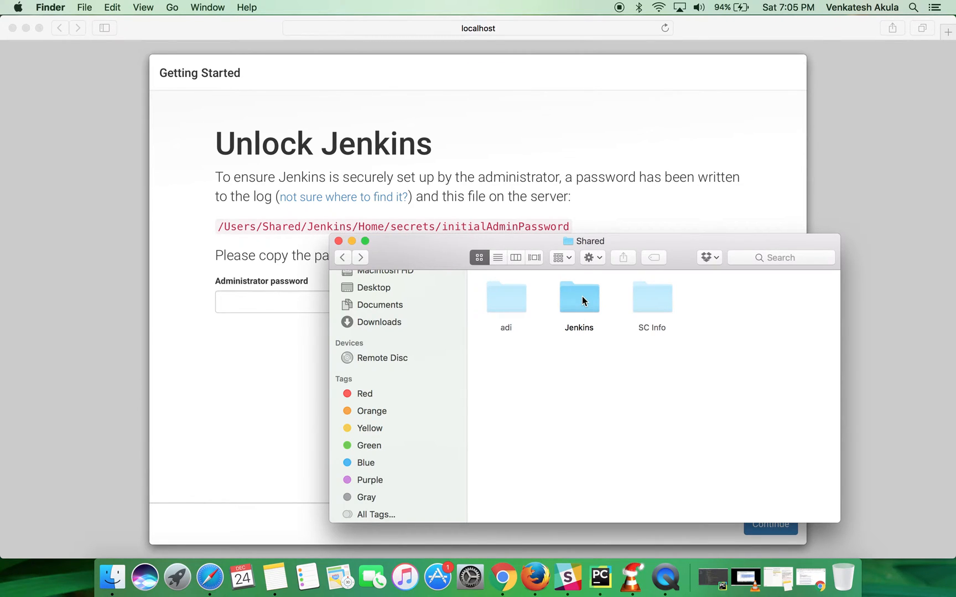
Go into Jenkins > Home, attempt the secrets folder, and dismiss the permission-denied alert
double_click(578, 298)
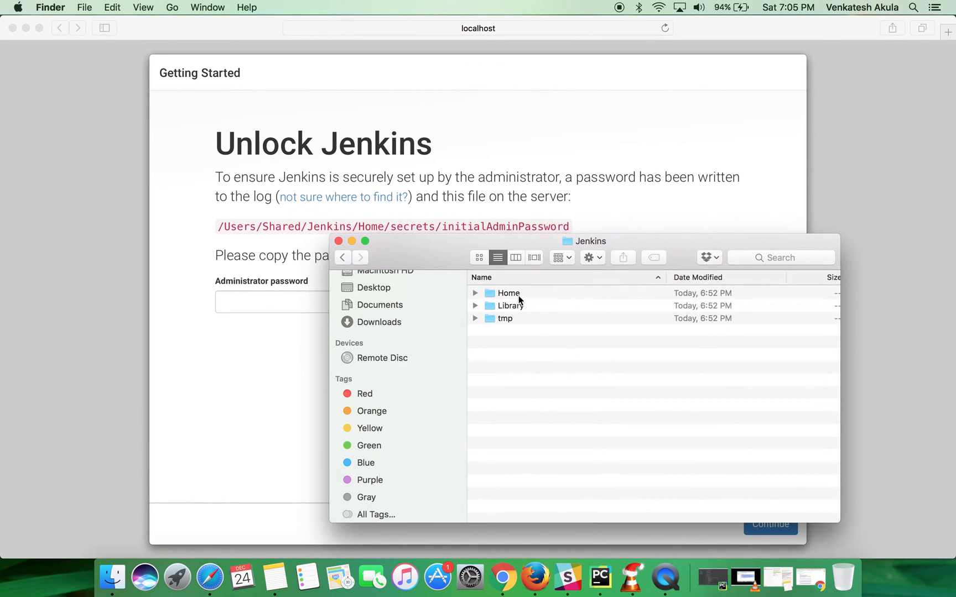
double_click(507, 293)
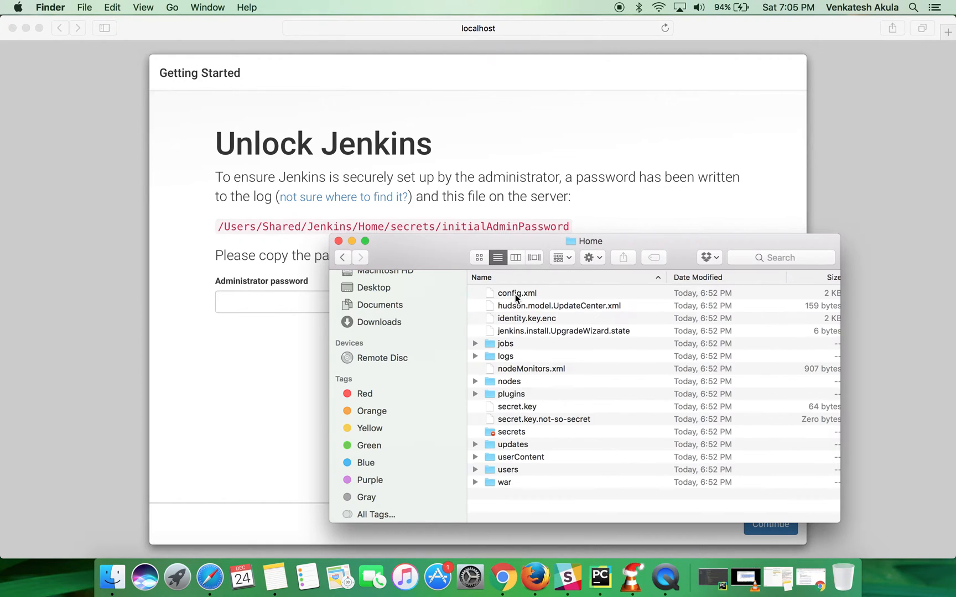
click(507, 432)
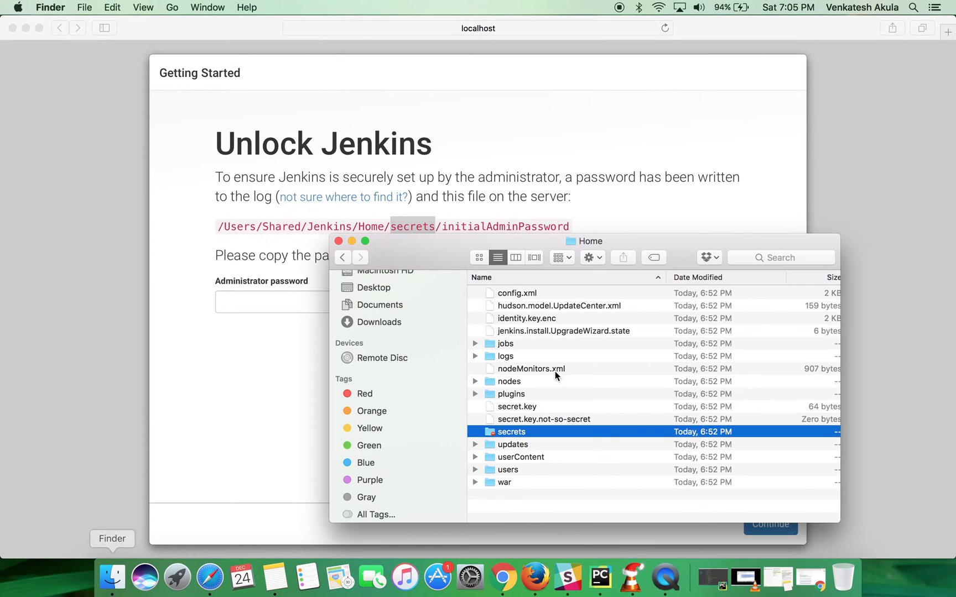
double_click(510, 432)
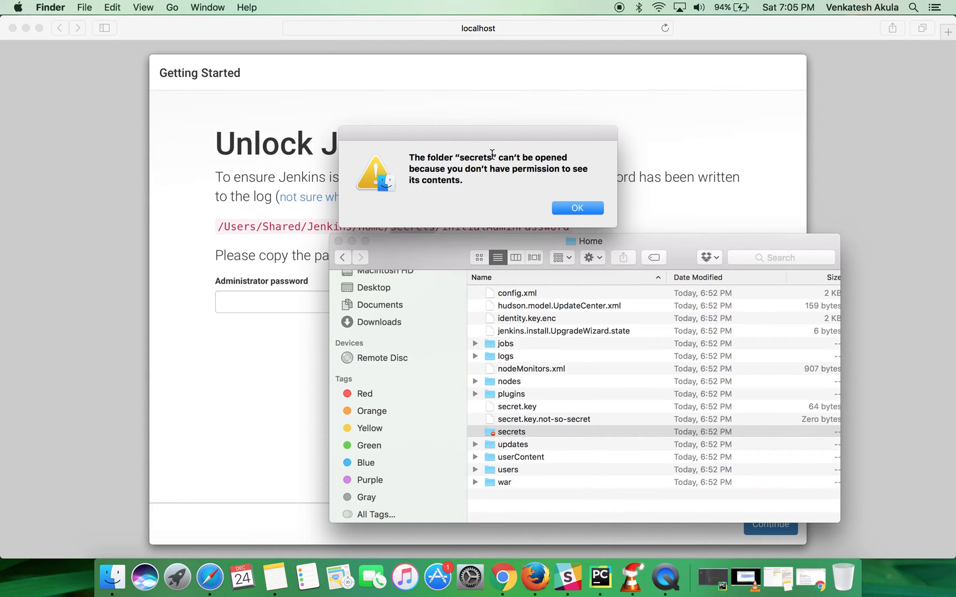
mouse_move(537, 163)
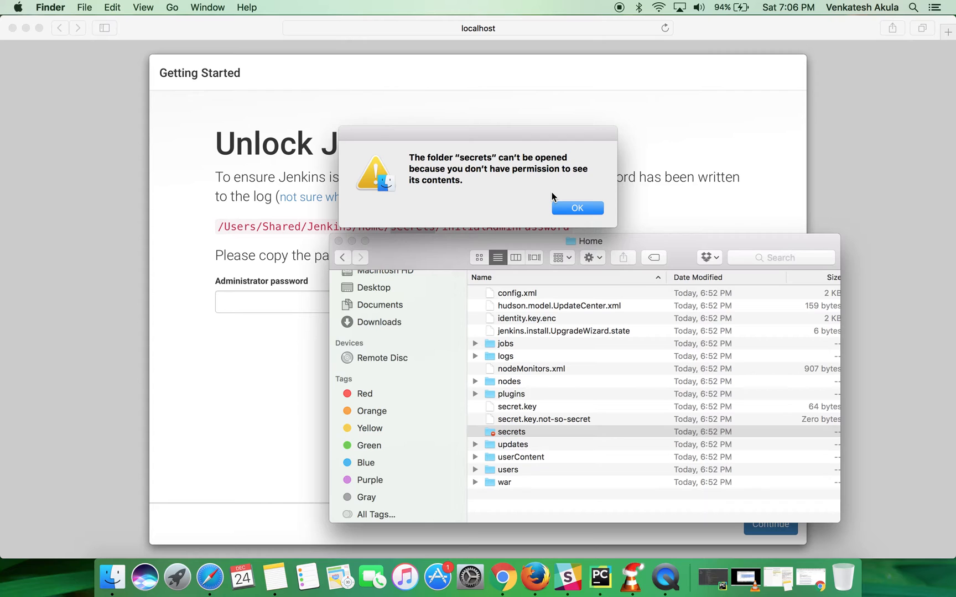
click(576, 208)
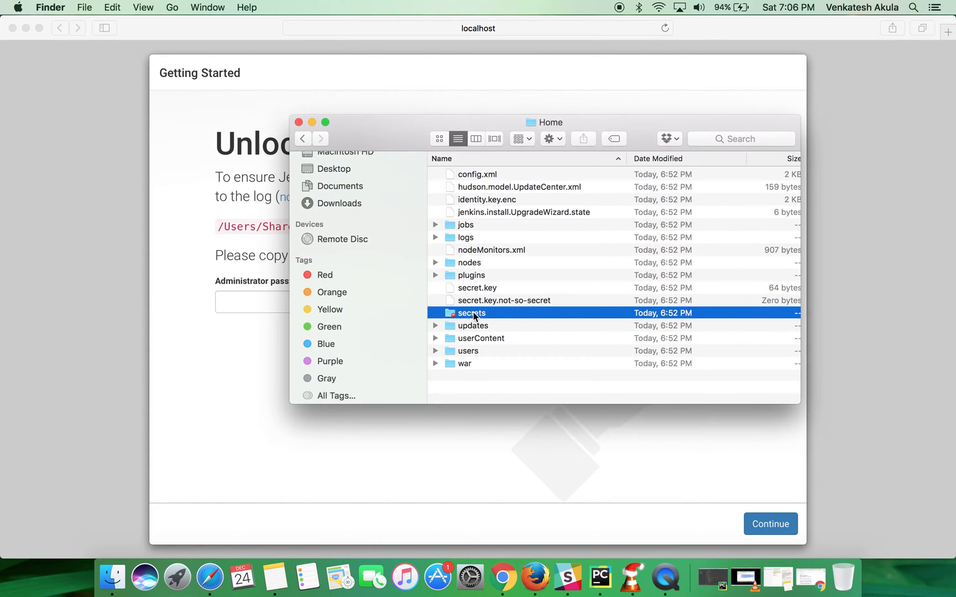
Unlock the secrets folder's Get Info permissions with the admin password and open everyone's privilege choices
right_click(472, 312)
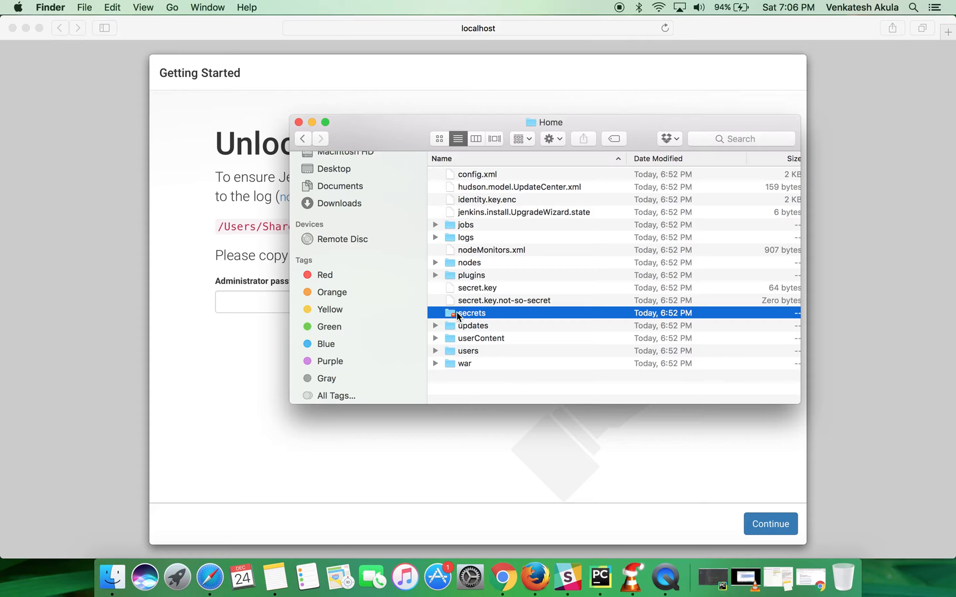
right_click(473, 312)
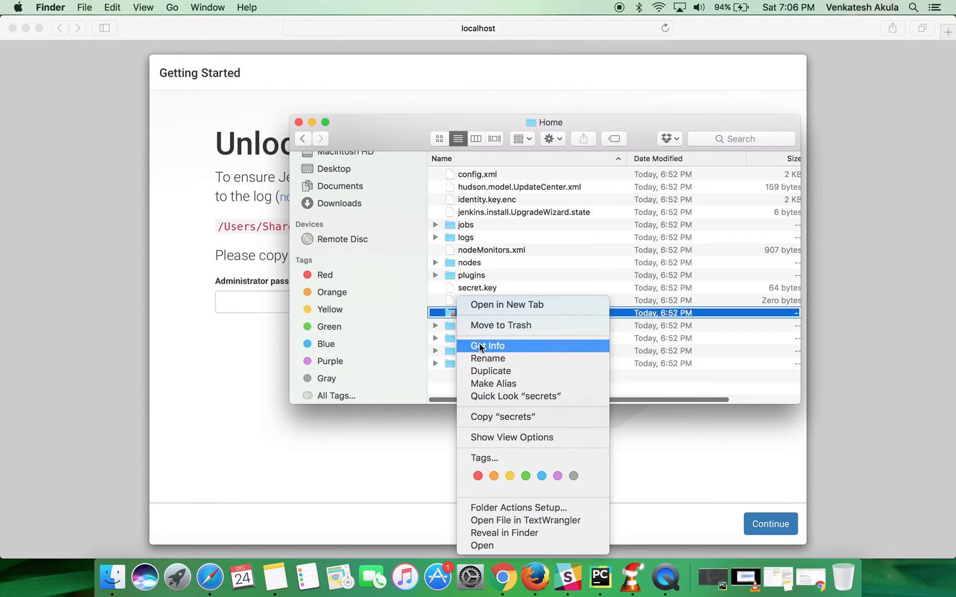
click(488, 345)
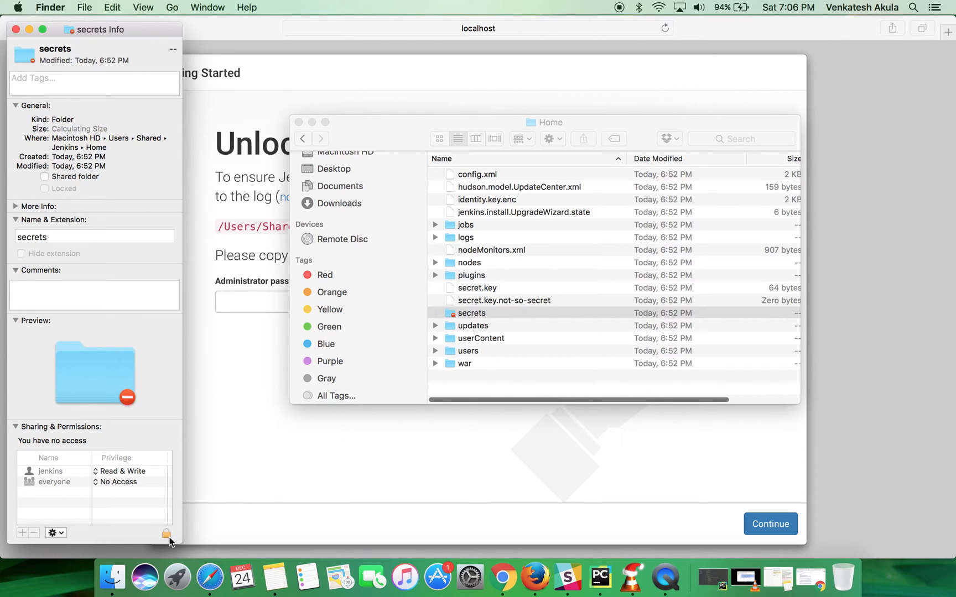
click(167, 532)
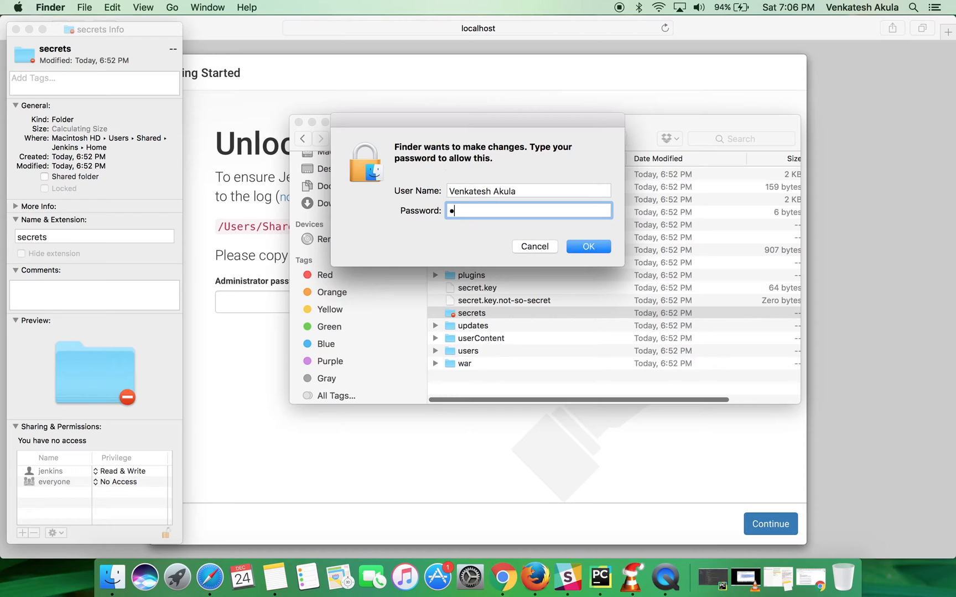
click(587, 246)
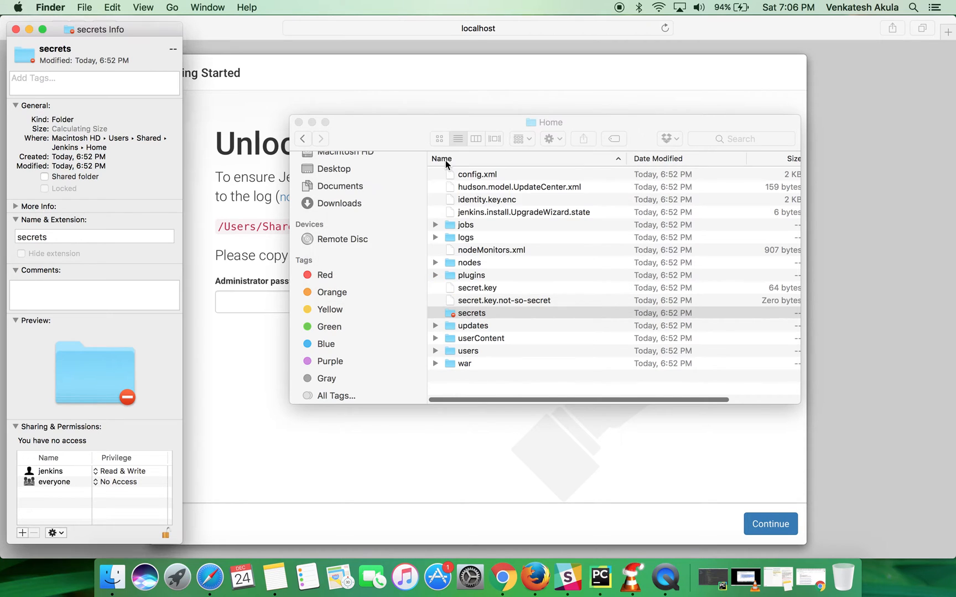
mouse_move(92, 485)
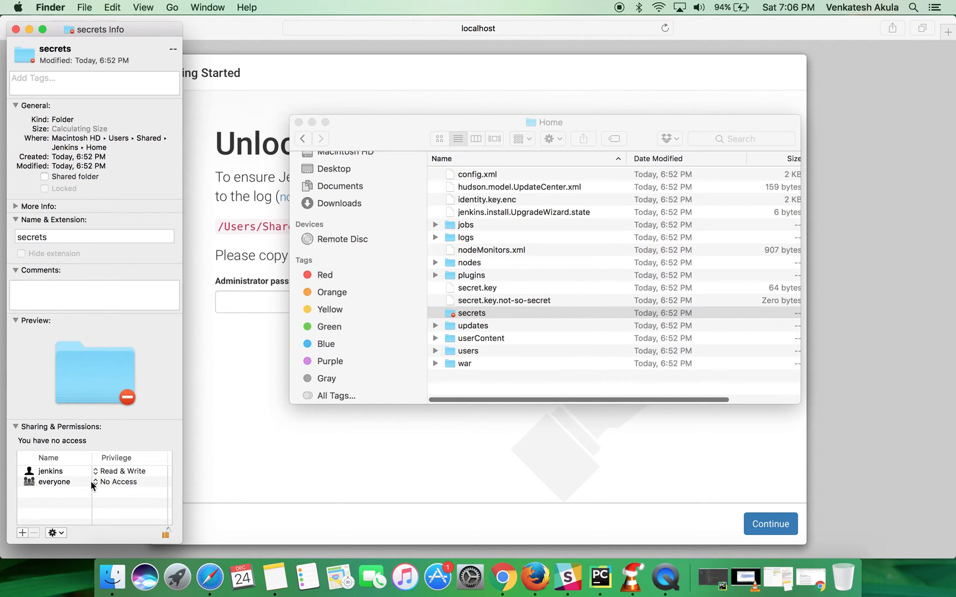
click(118, 482)
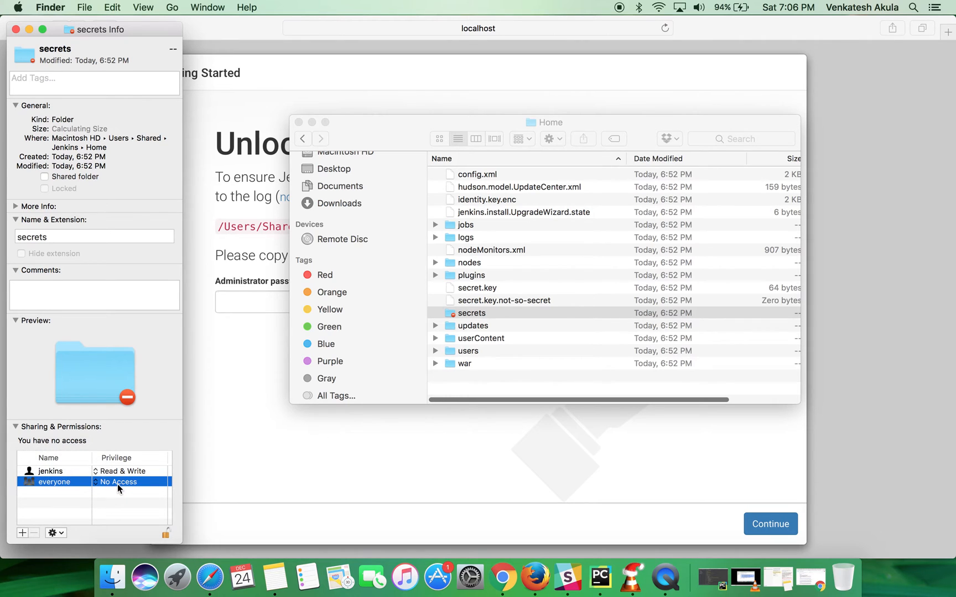
click(127, 482)
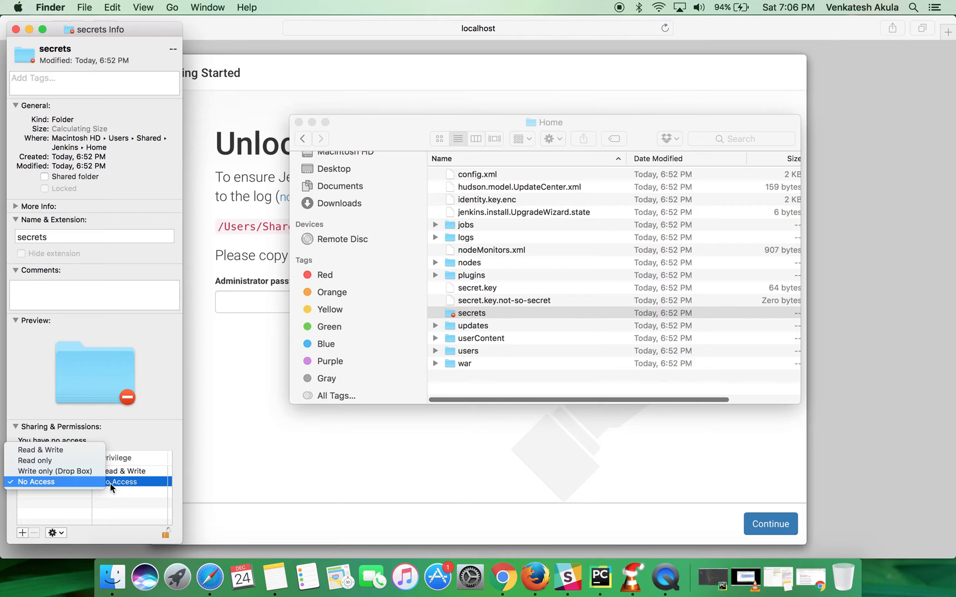
mouse_move(35, 461)
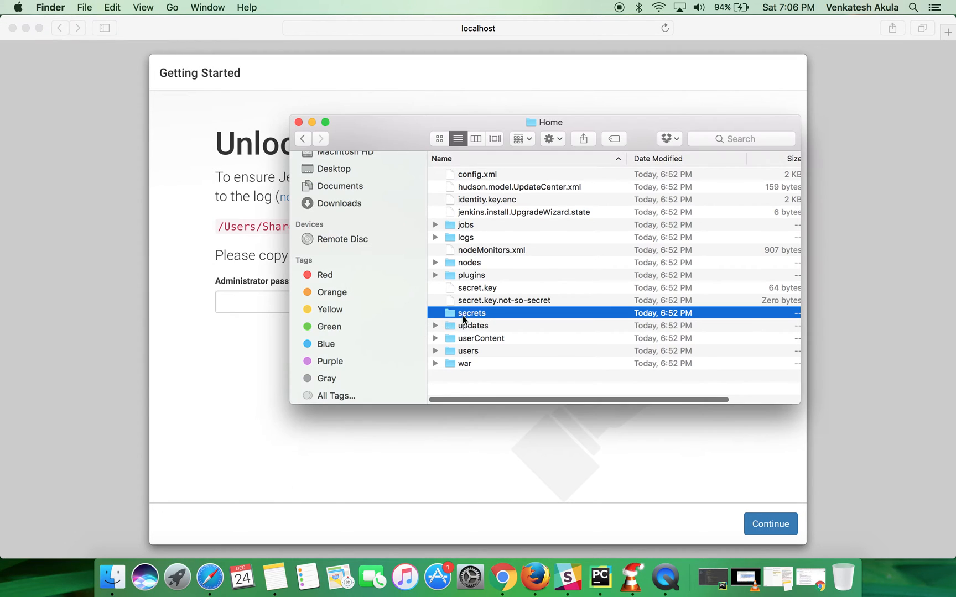
Enter the secrets folder, try opening initialAdminPassword in TextEdit, and dismiss the permission error
click(472, 325)
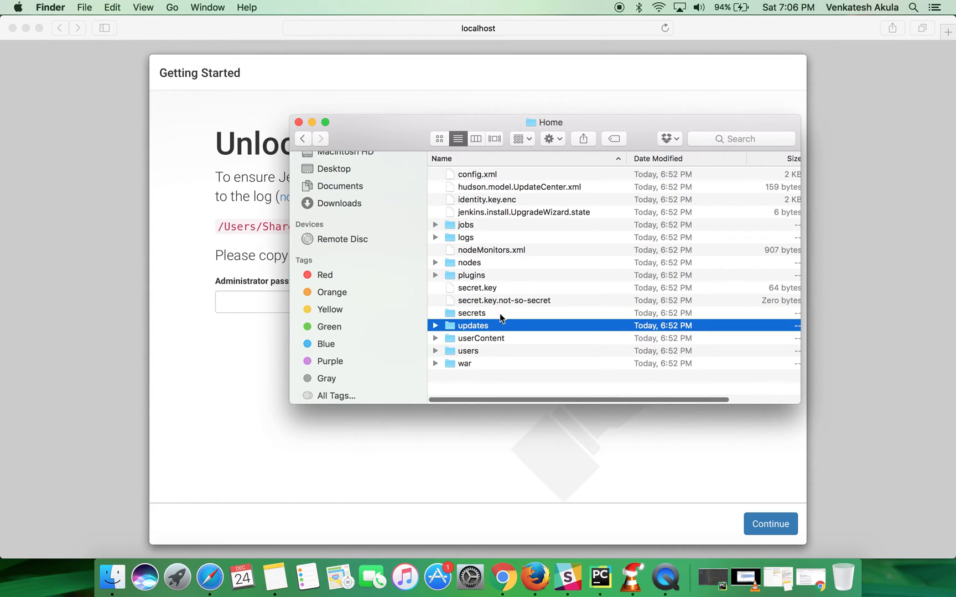
click(471, 313)
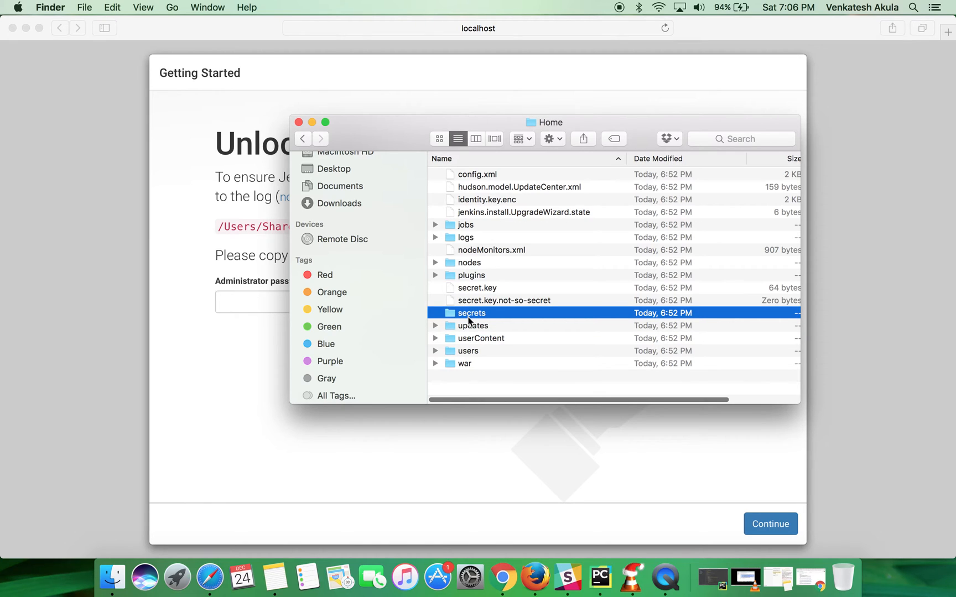
double_click(471, 312)
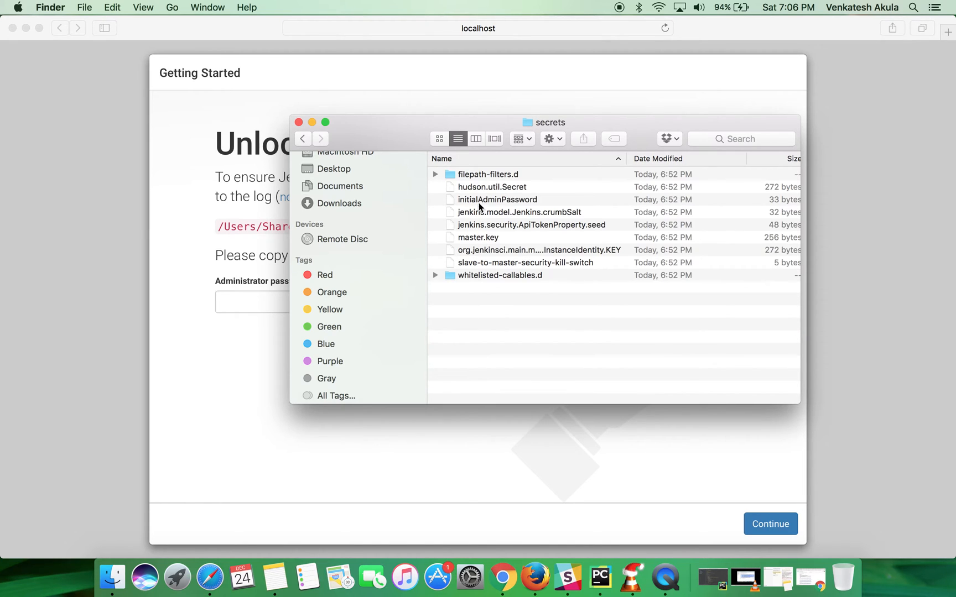
click(497, 199)
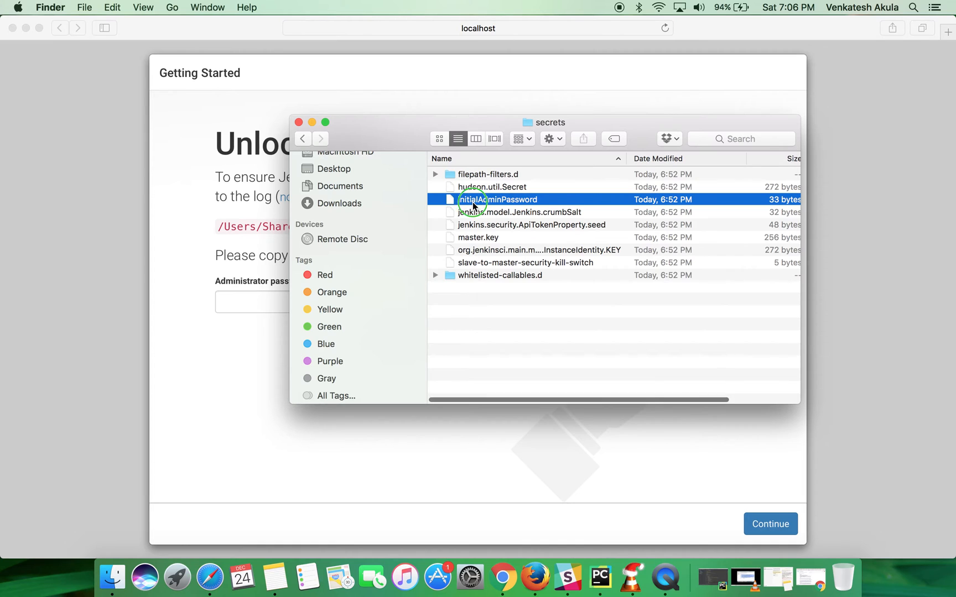
right_click(498, 199)
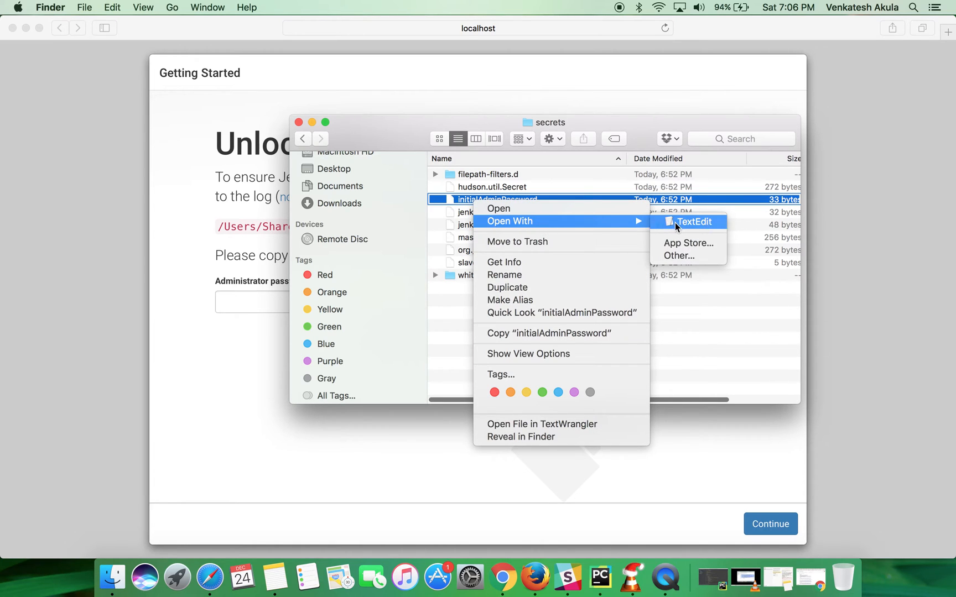
click(692, 221)
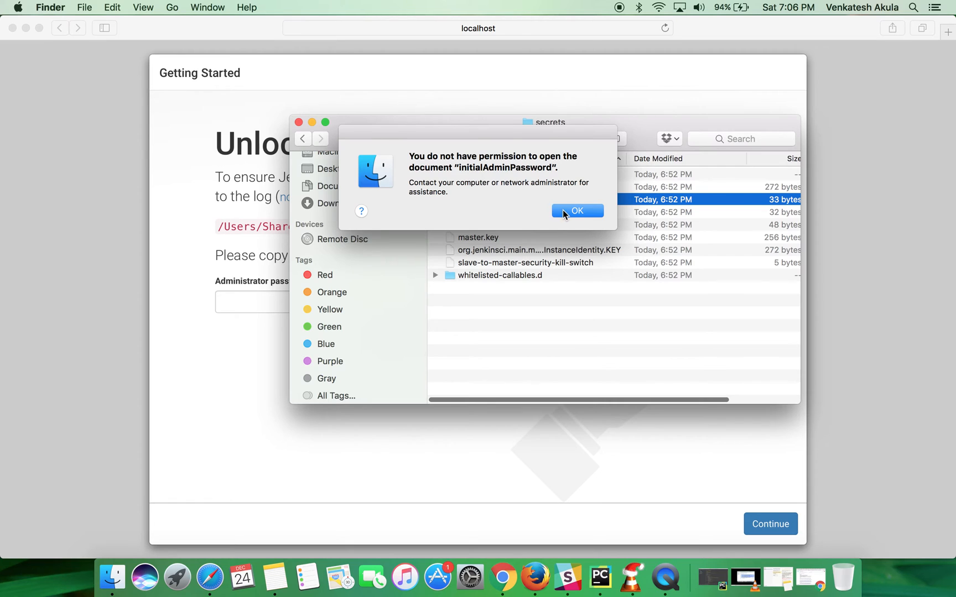
click(576, 210)
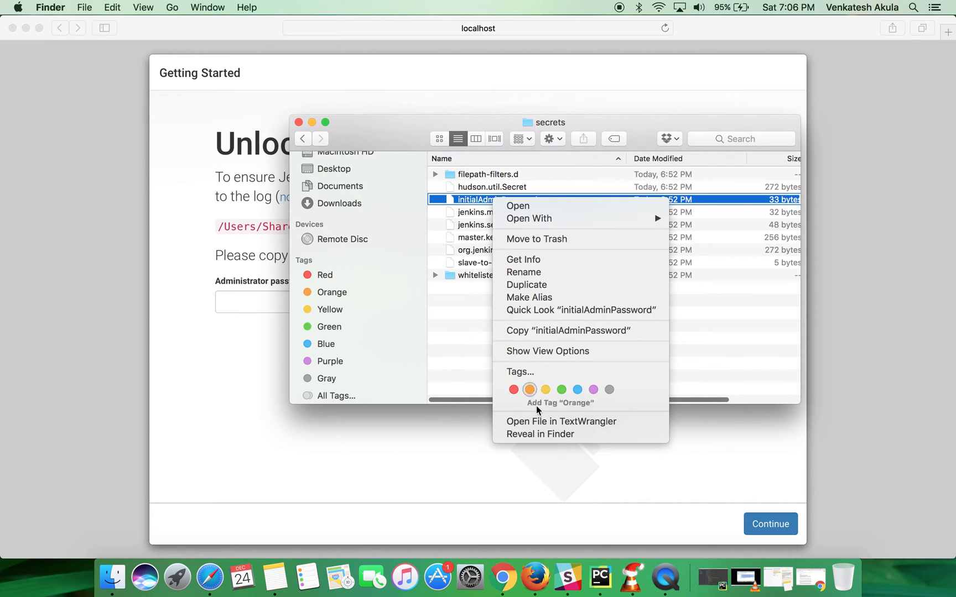
Authenticate in initialAdminPassword's Get Info and set everyone's privilege to Read only
click(522, 259)
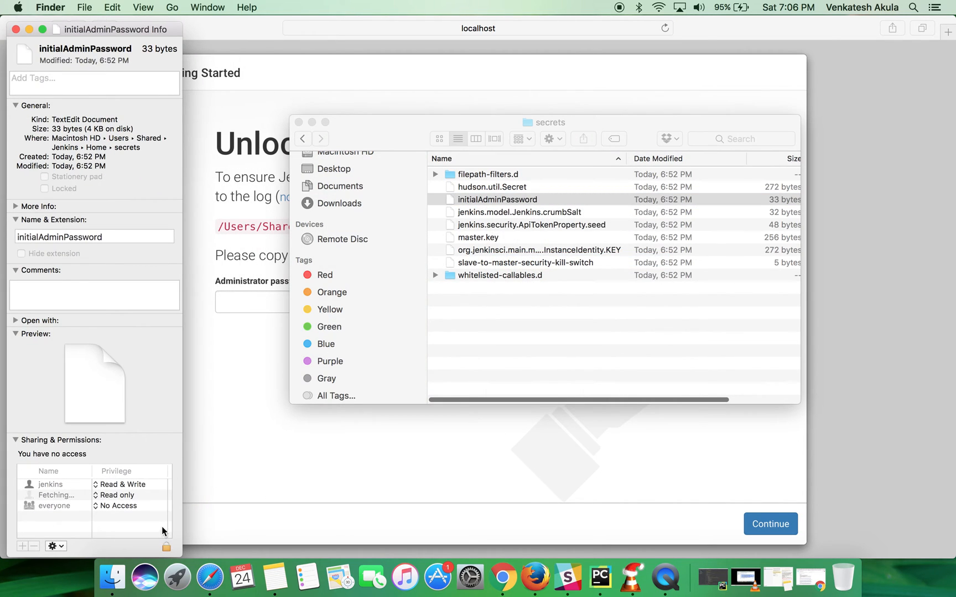
mouse_move(165, 550)
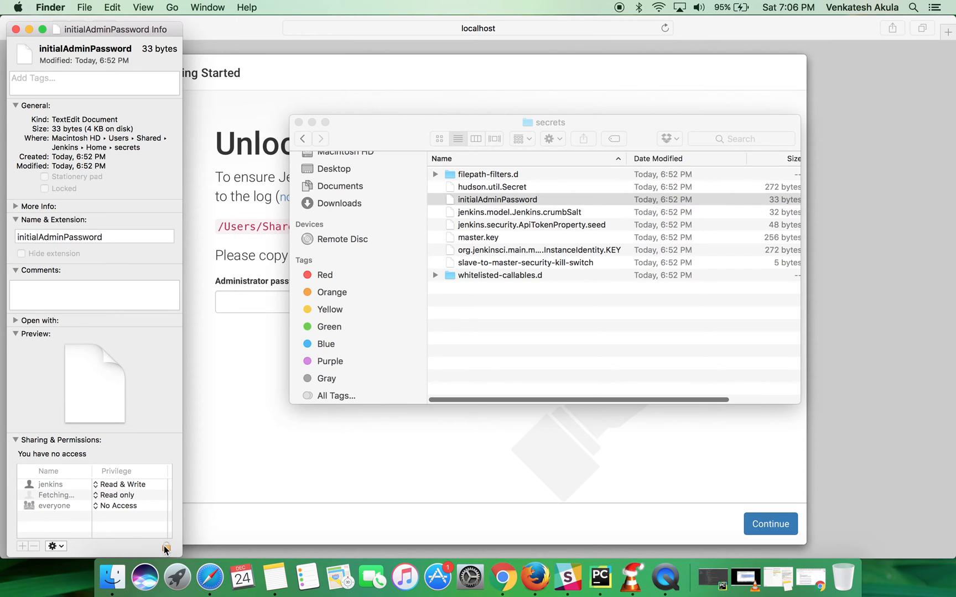
text(••)
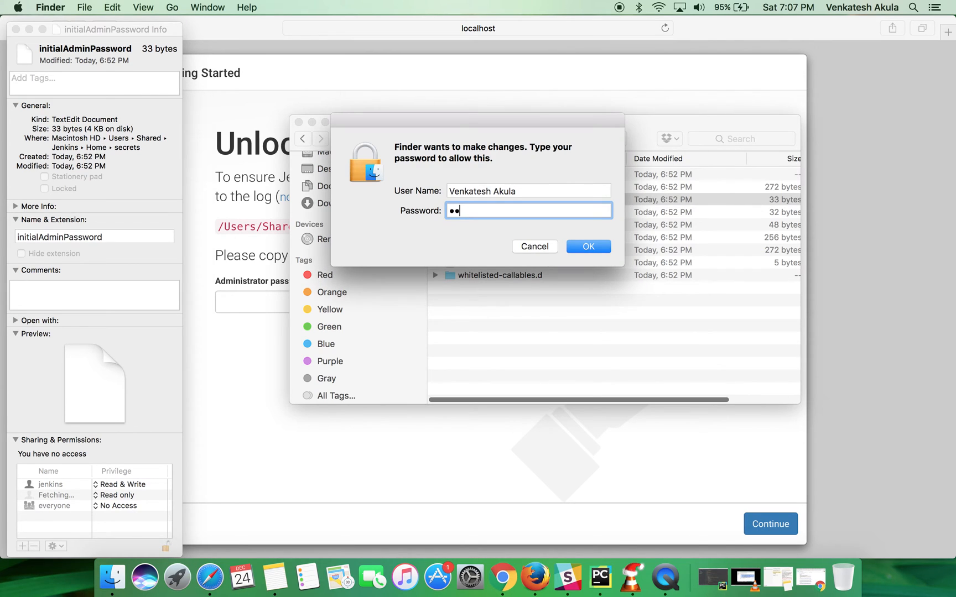
click(587, 246)
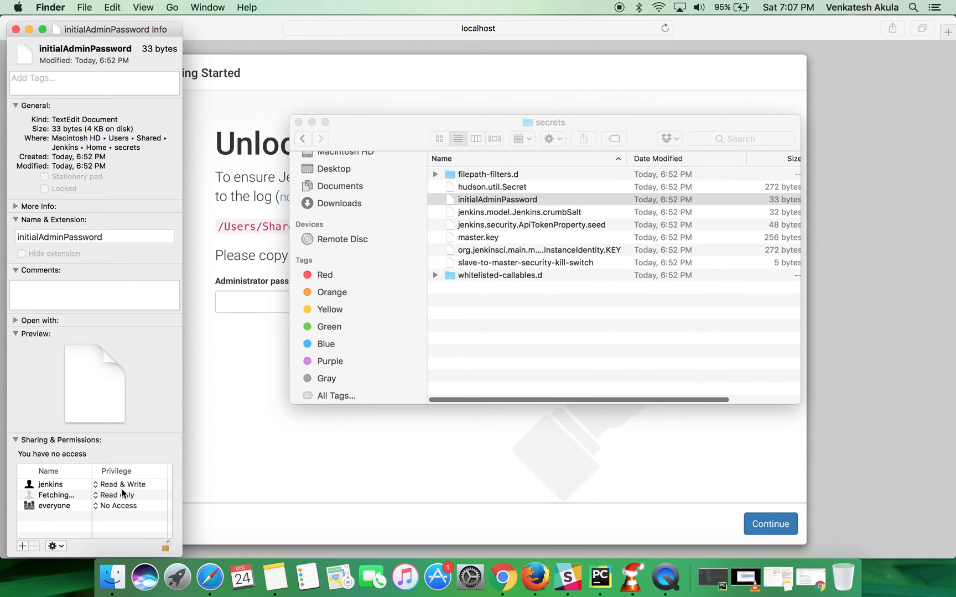
click(121, 494)
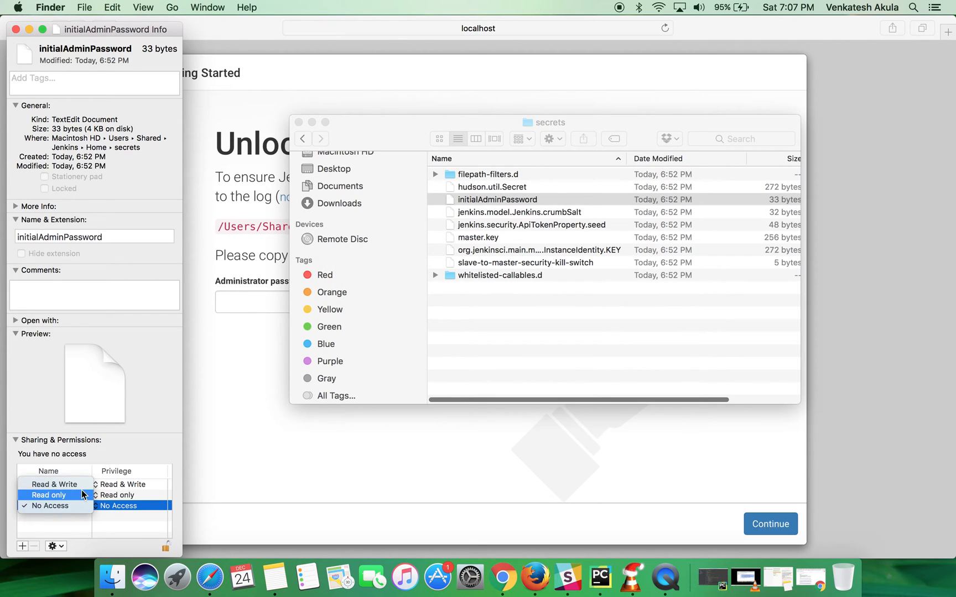
click(48, 495)
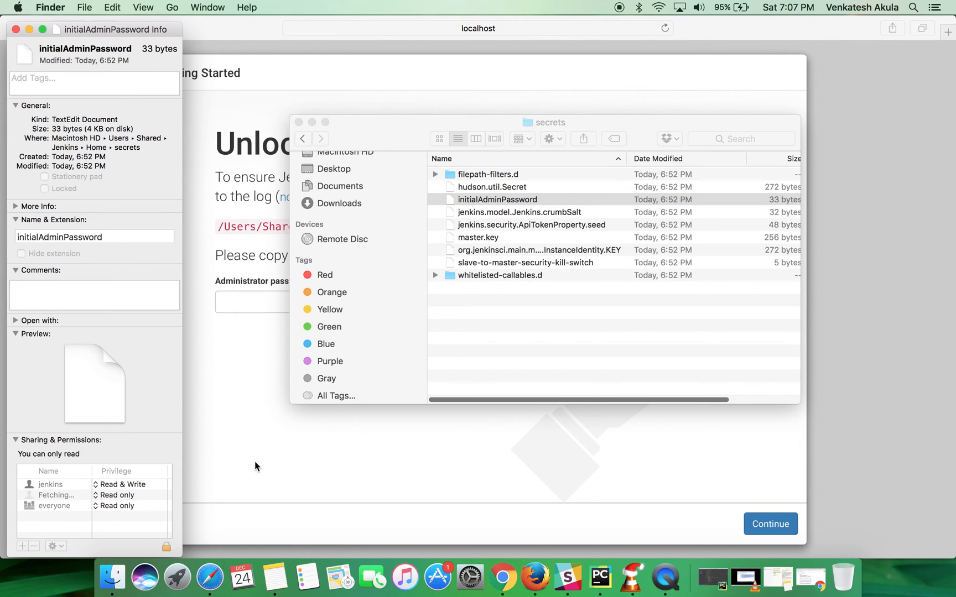
mouse_move(35, 43)
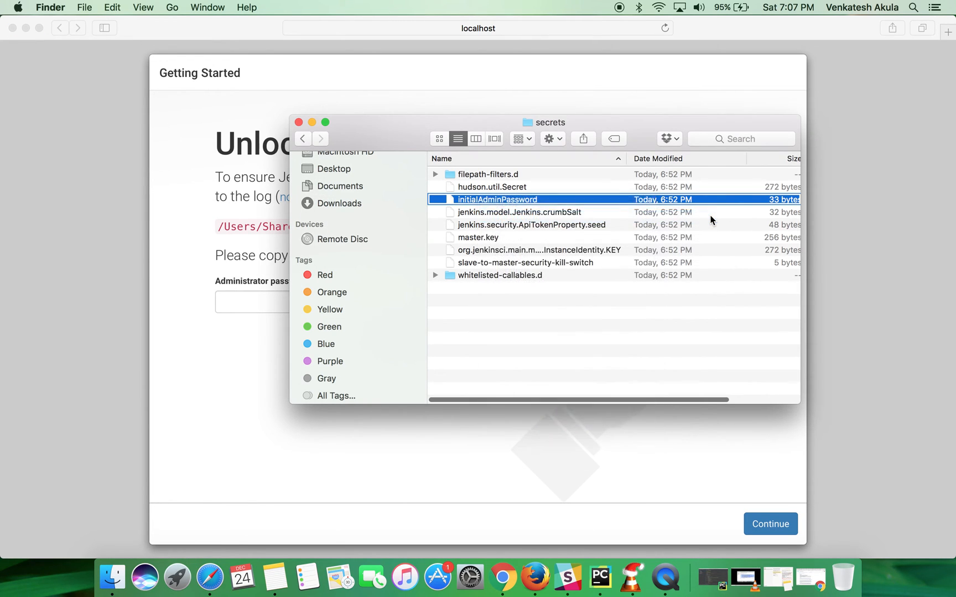
Open the readable initialAdminPassword file, then bring the secrets folder window back to front
double_click(496, 199)
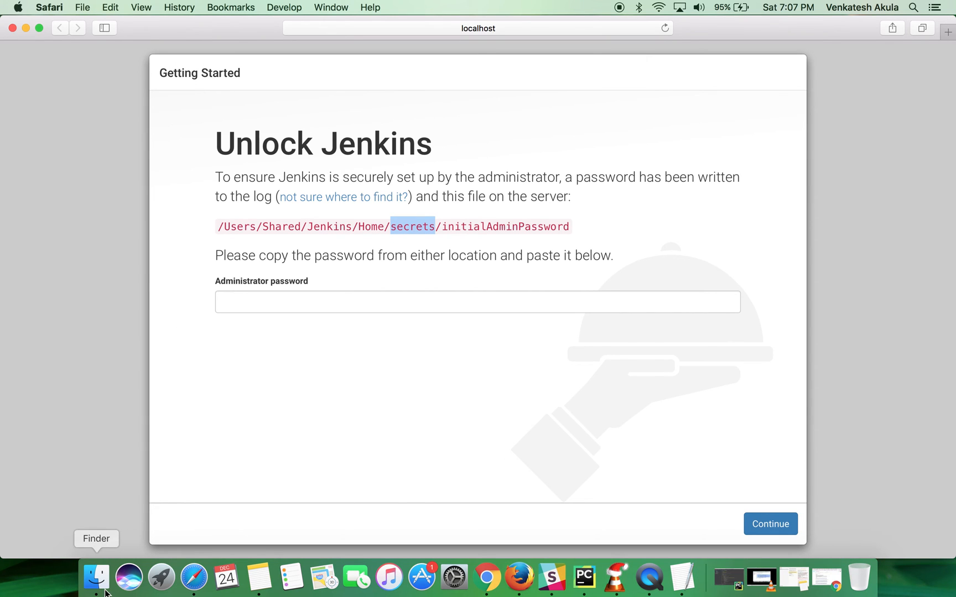
click(96, 576)
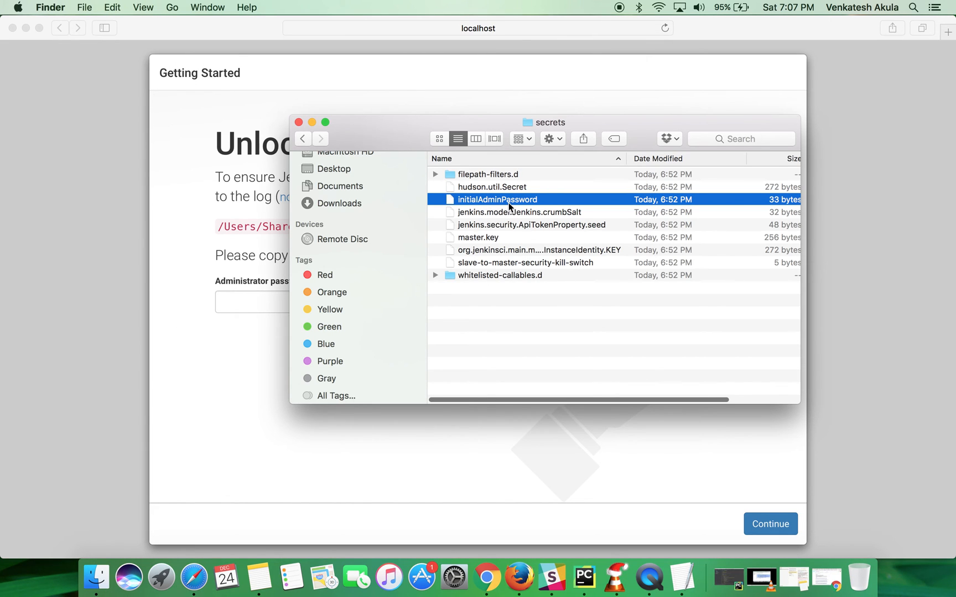
mouse_move(512, 207)
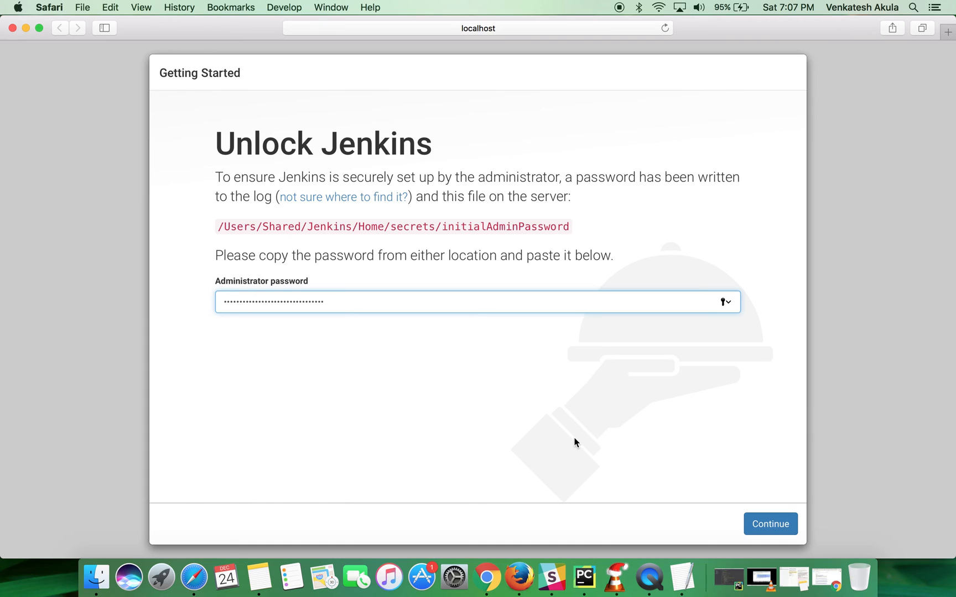
Submit the admin password with Continue on the Unlock Jenkins page
click(769, 524)
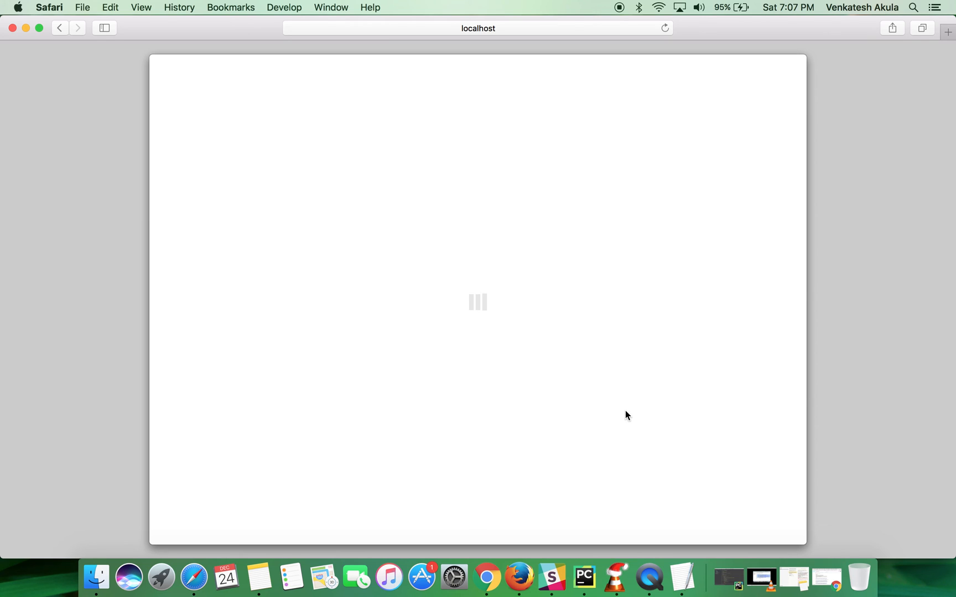